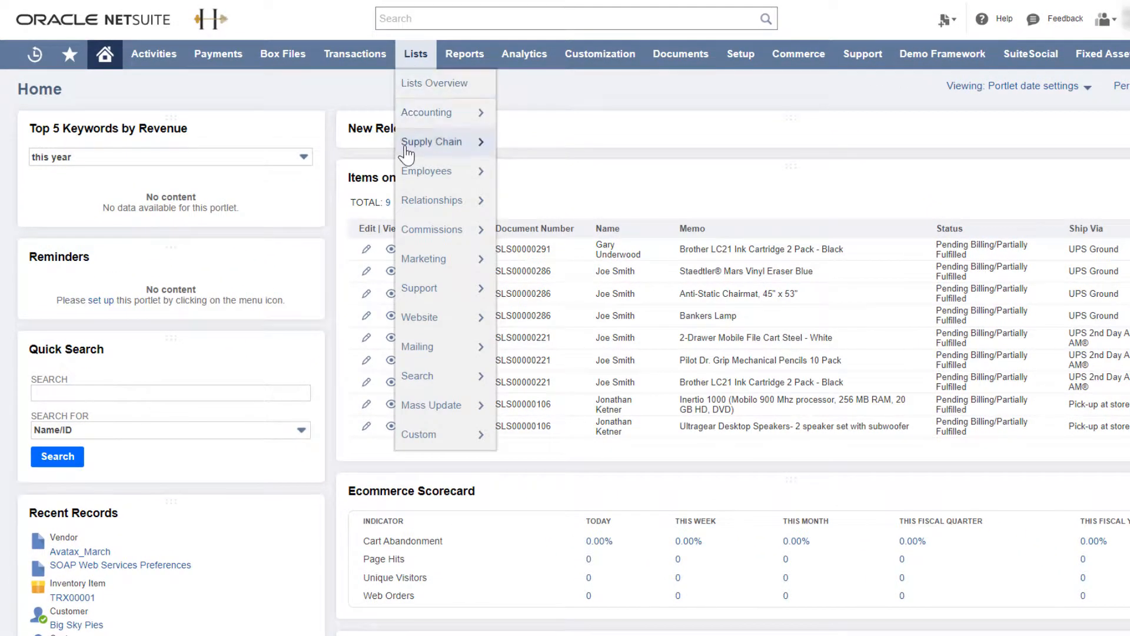
pyautogui.moveTo(431, 404)
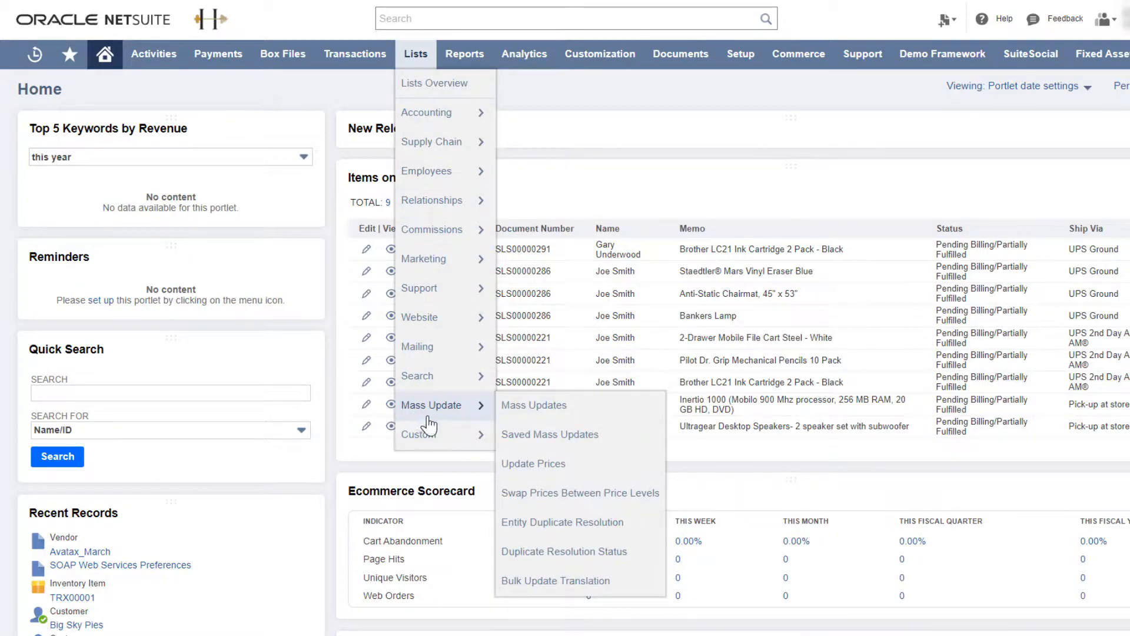
# - Start a new customer mass update from the Mass Updates list under General Updates
pyautogui.click(534, 404)
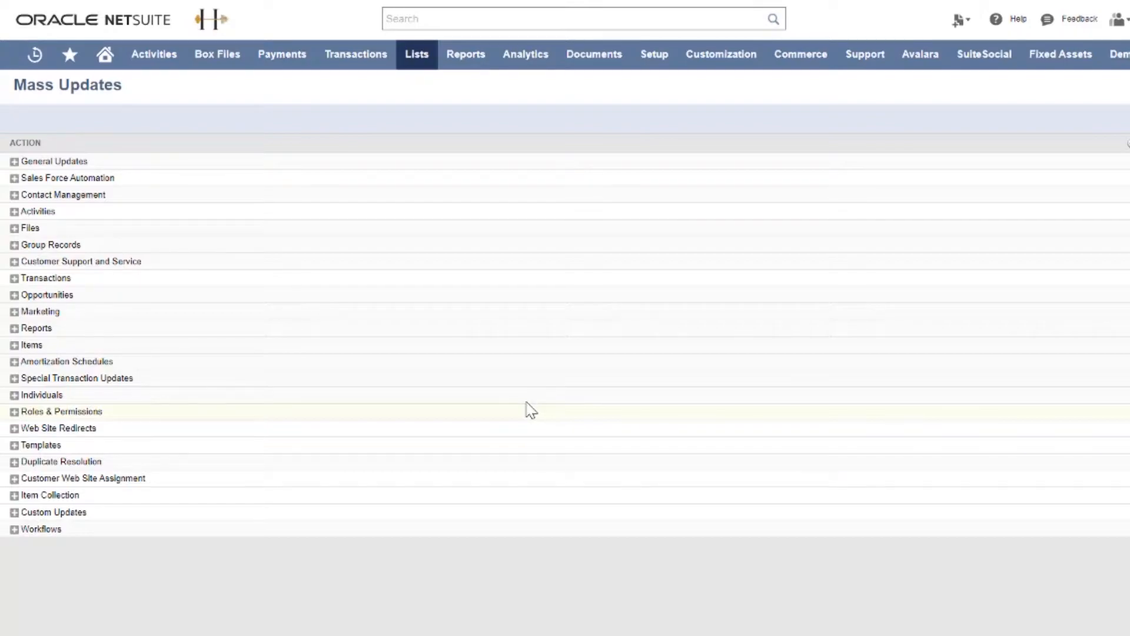
pyautogui.moveTo(65, 166)
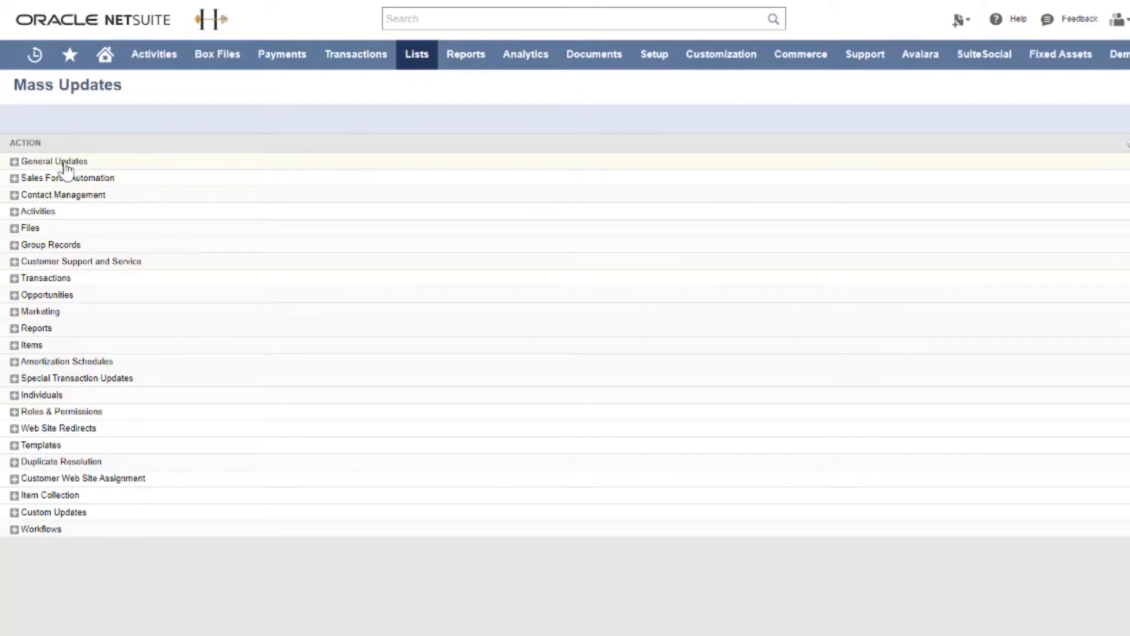
pyautogui.click(15, 161)
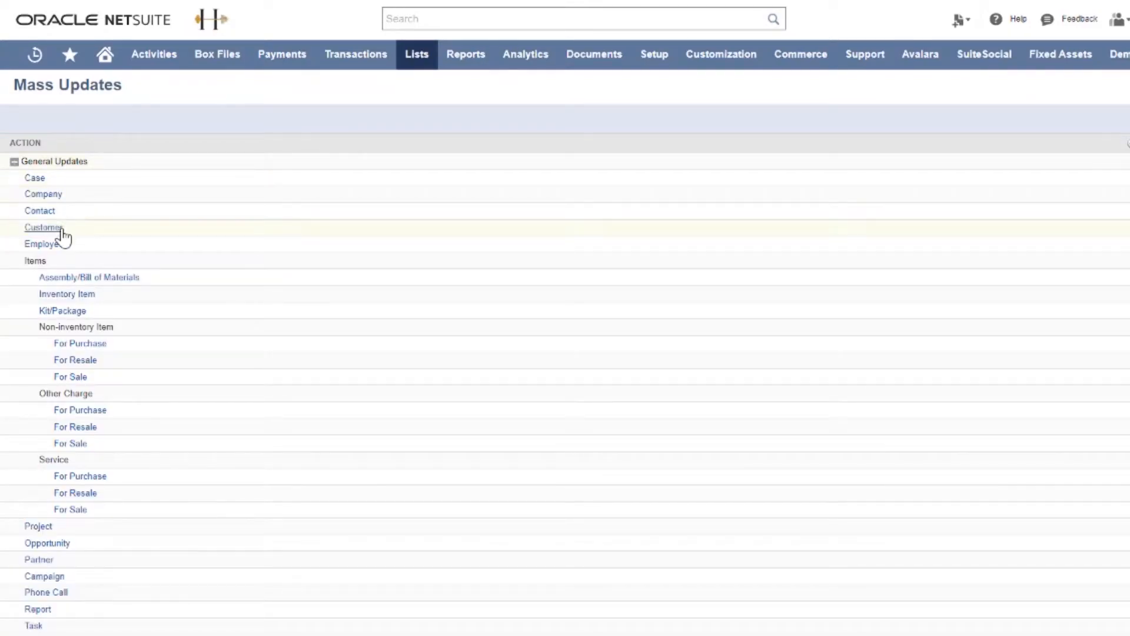
pyautogui.click(42, 228)
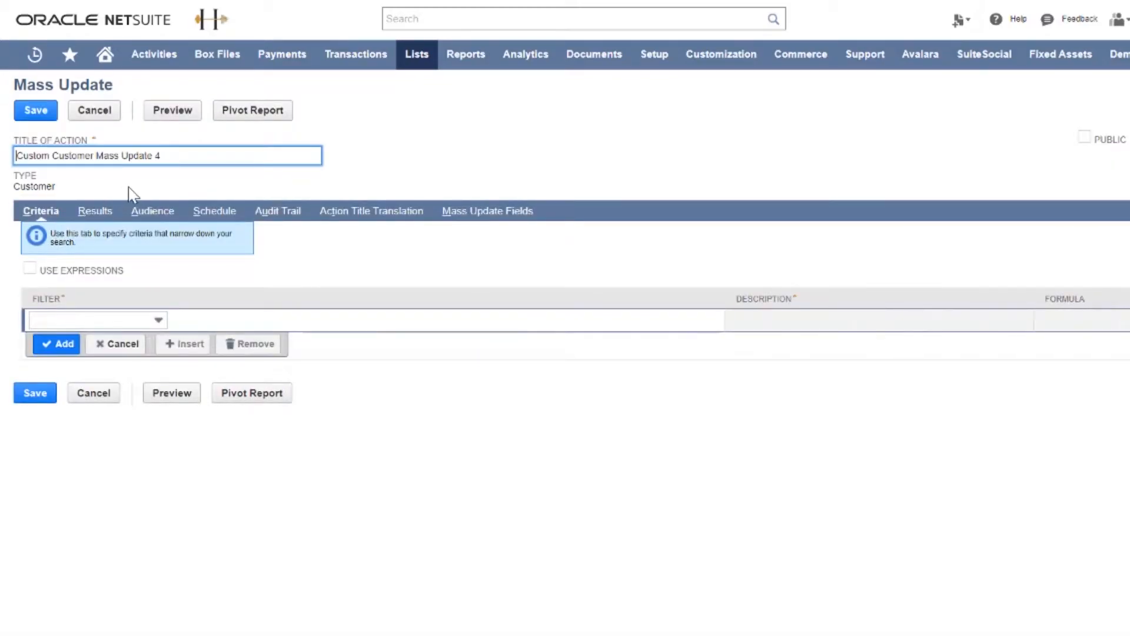
# - Title the update 'Add AvaTax tax code to customers' and filter on Country is United States
pyautogui.write('Add AvaTax tax code to customers')
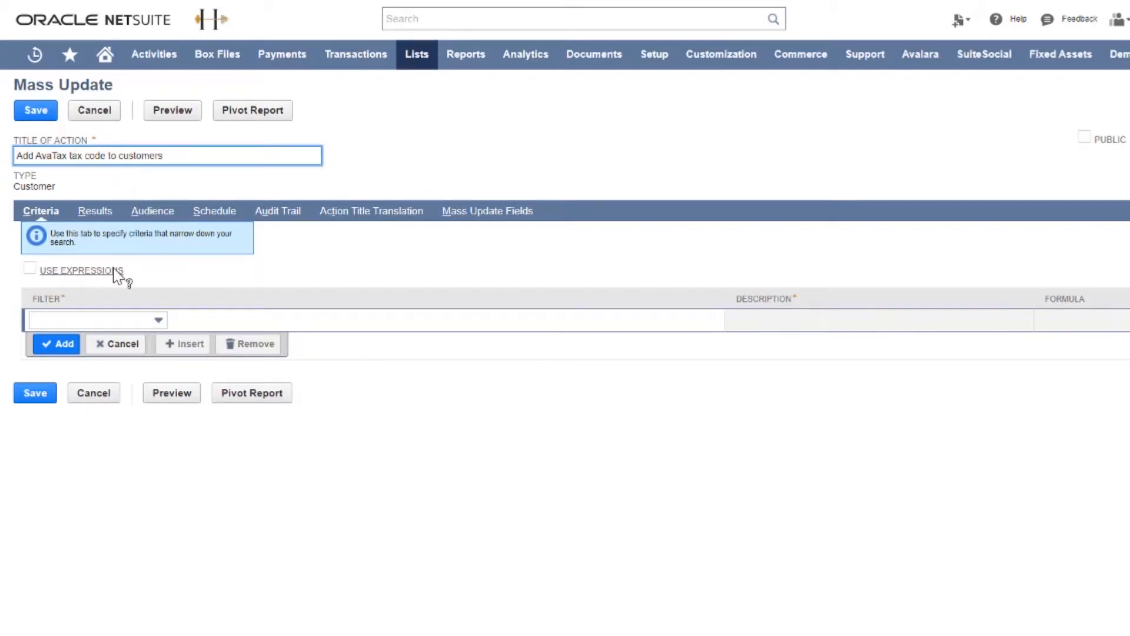
pyautogui.click(97, 319)
pyautogui.write('Country')
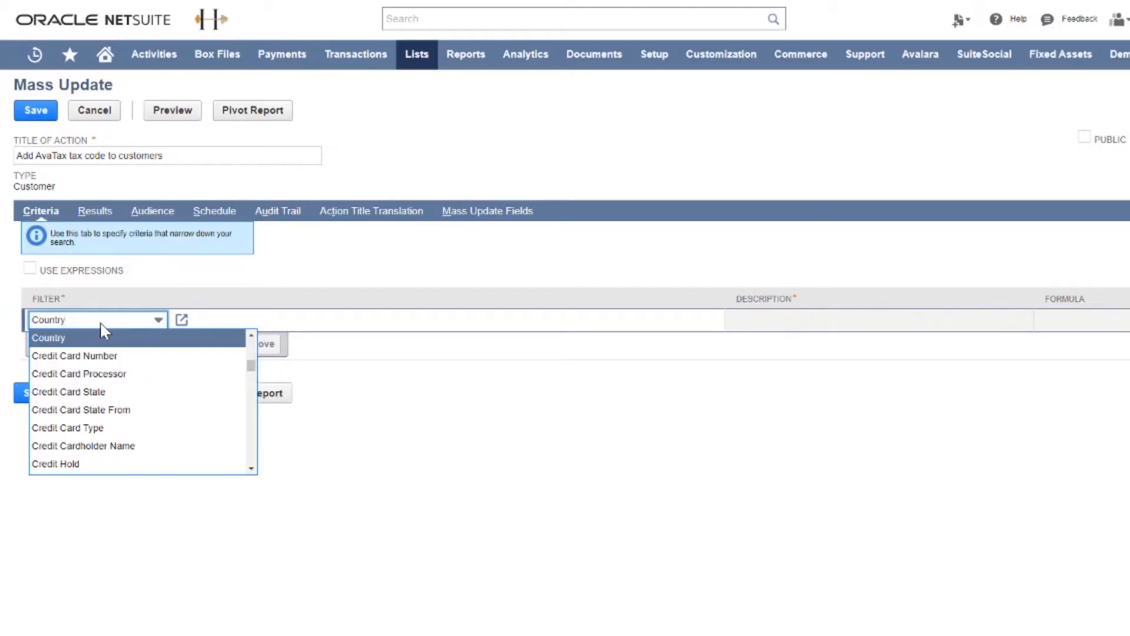
pyautogui.click(49, 338)
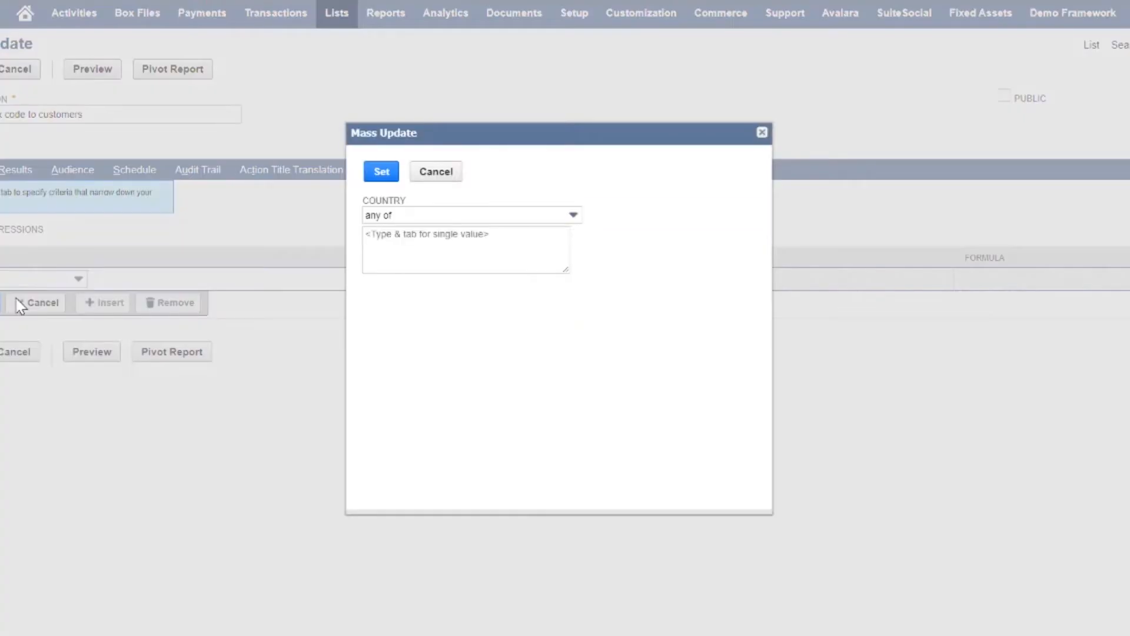
pyautogui.click(465, 250)
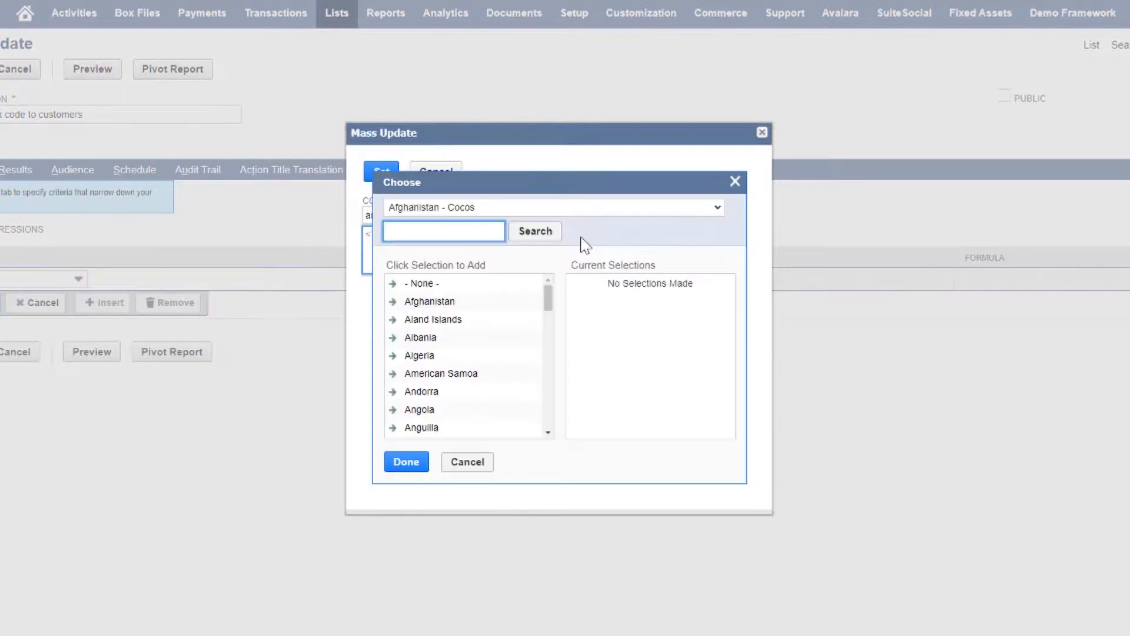
pyautogui.write('united')
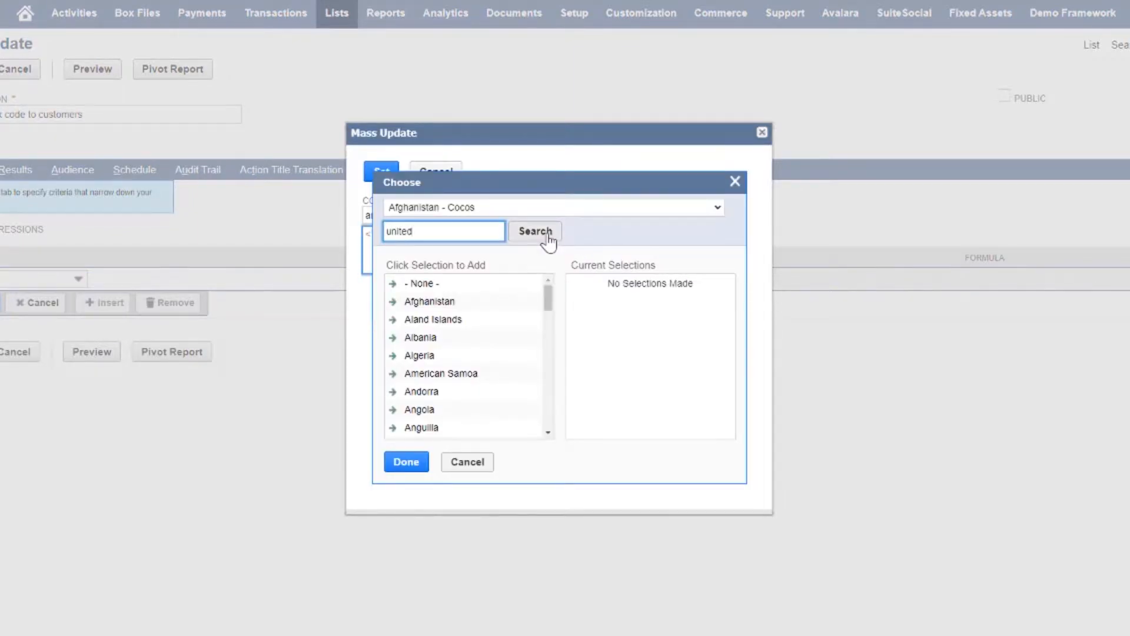
pyautogui.click(535, 232)
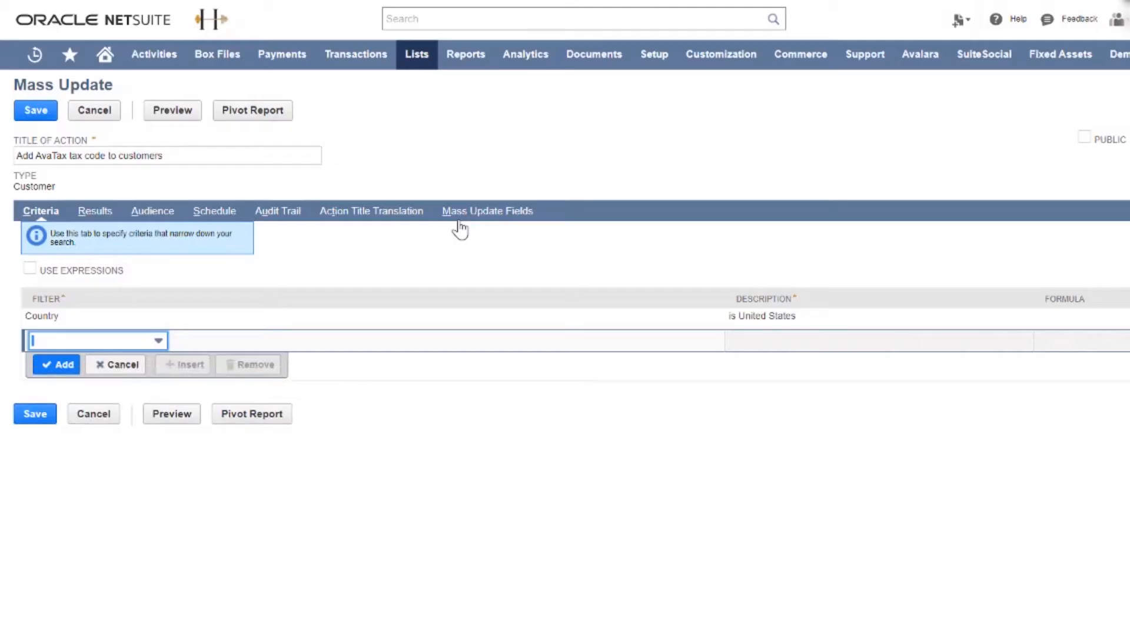
pyautogui.moveTo(470, 217)
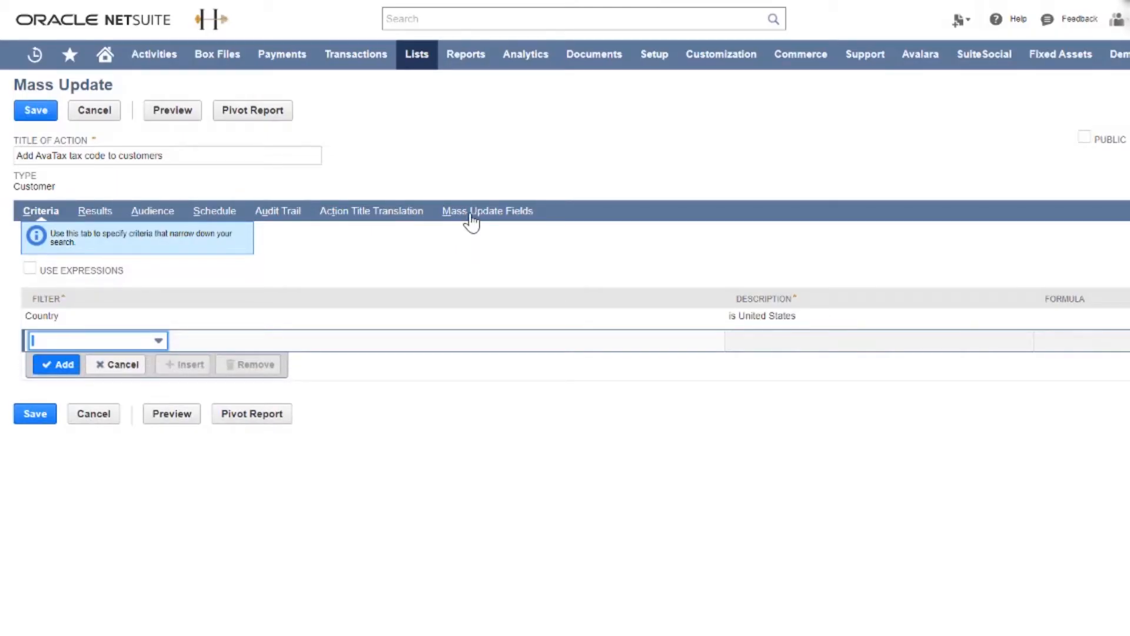
# - Set the Tax Item mass update field to AvaTax and preview the affected customers
pyautogui.click(486, 211)
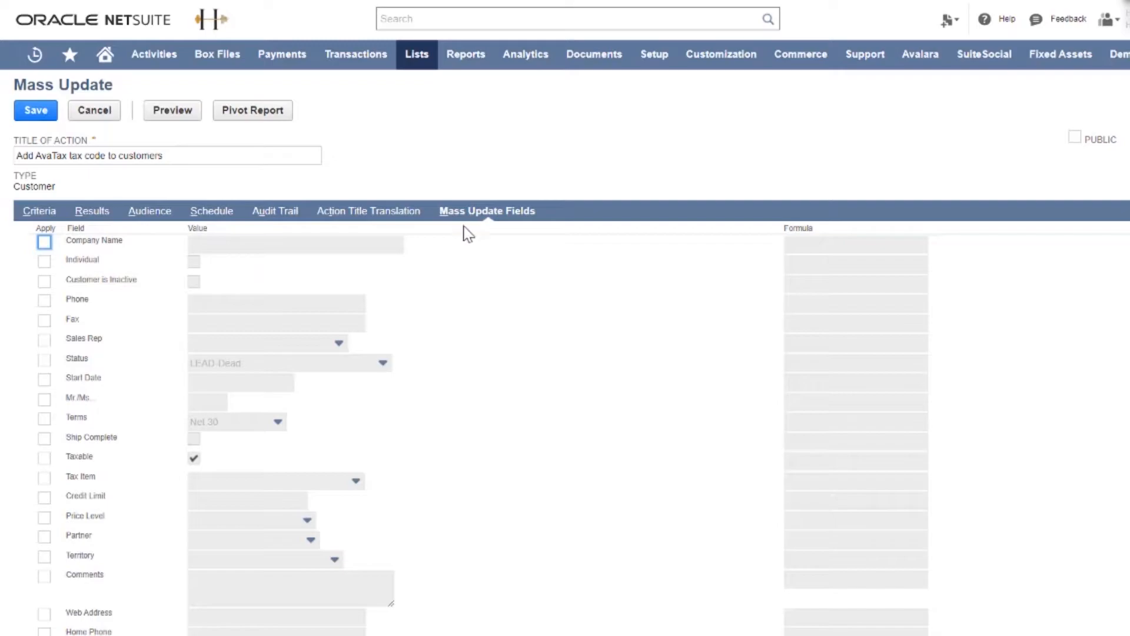
pyautogui.scroll(-3)
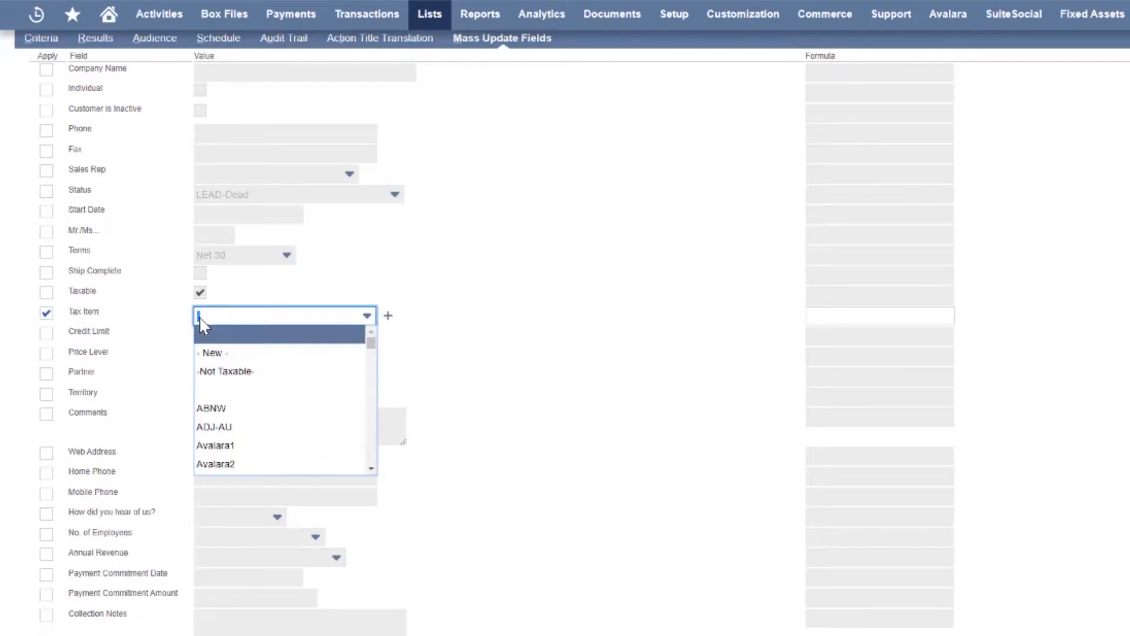
pyautogui.write('AvaTax')
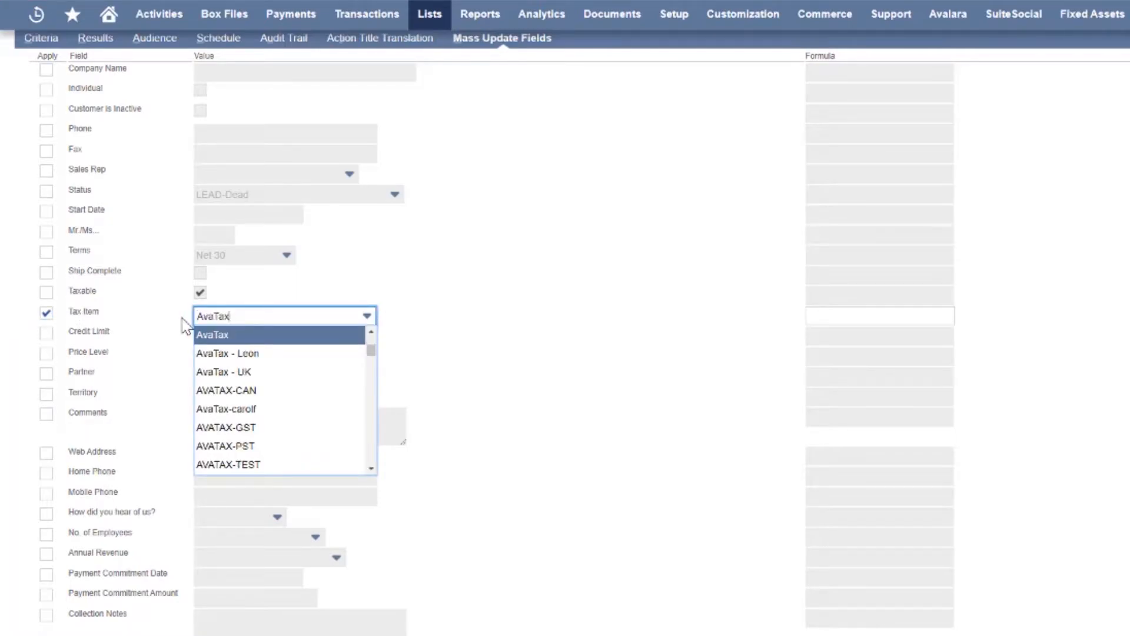
pyautogui.click(212, 334)
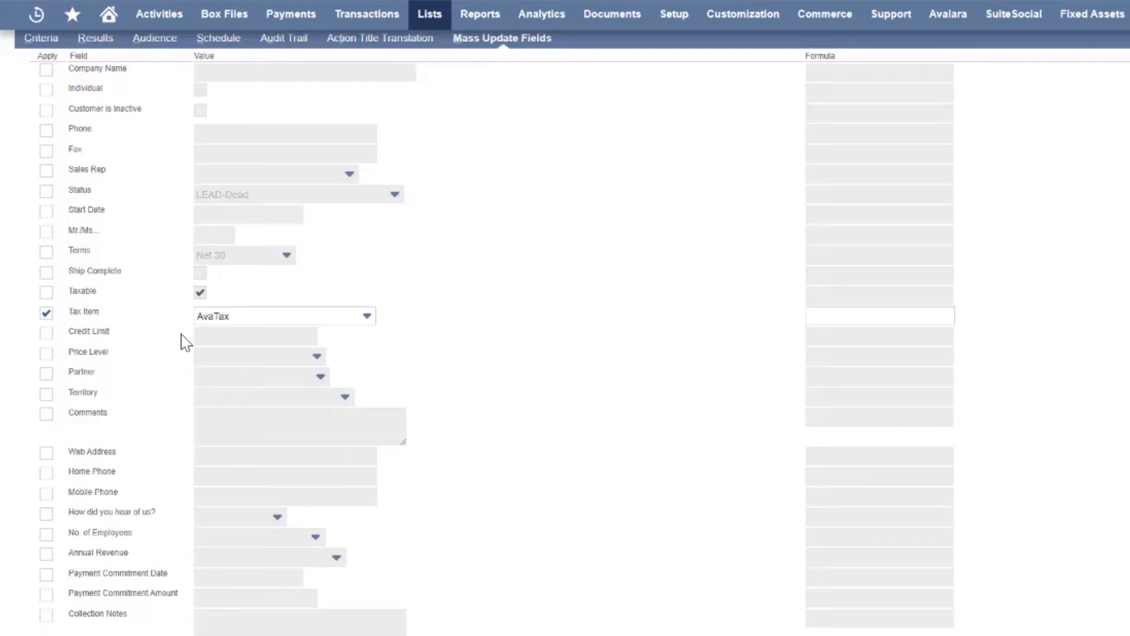
pyautogui.scroll(-3)
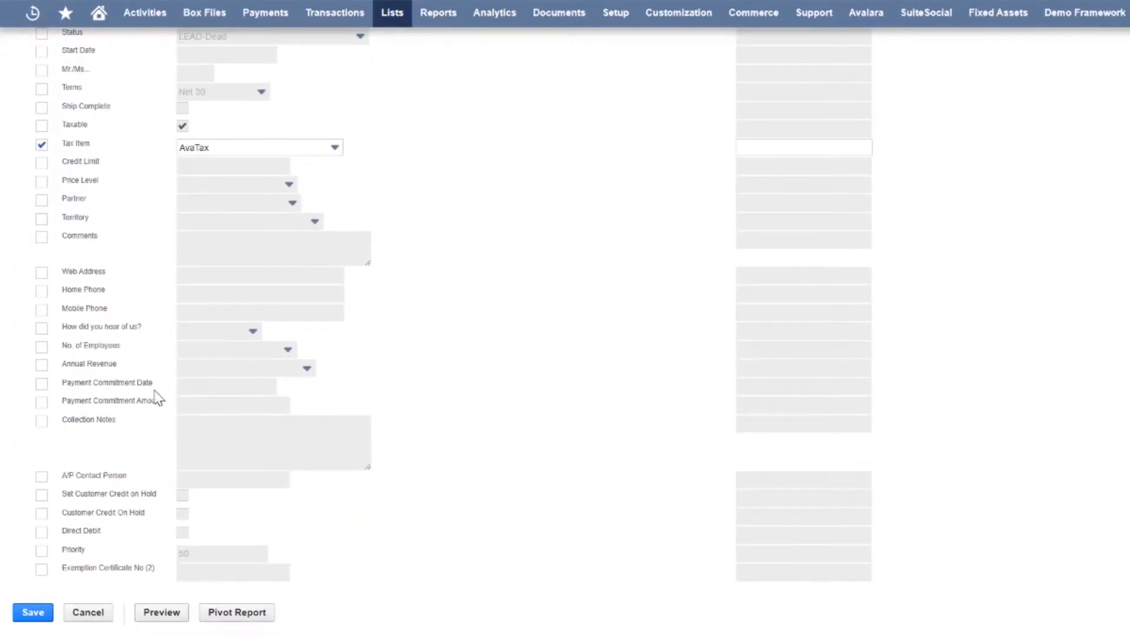
pyautogui.click(161, 612)
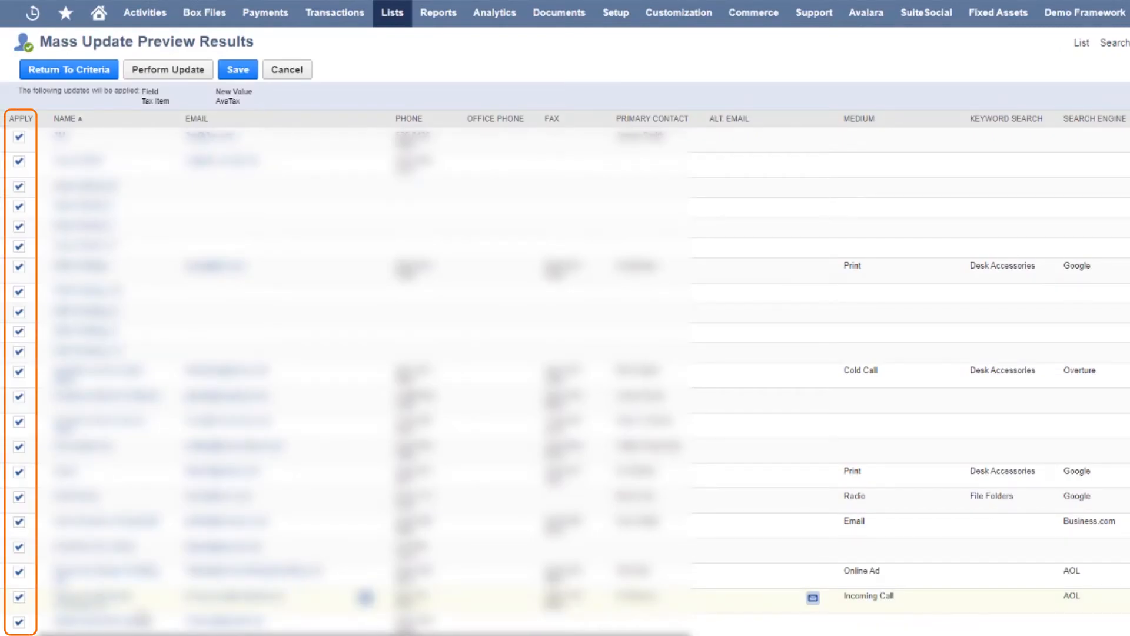
# - Review the previewed customer list and return to the update criteria
pyautogui.scroll(-3)
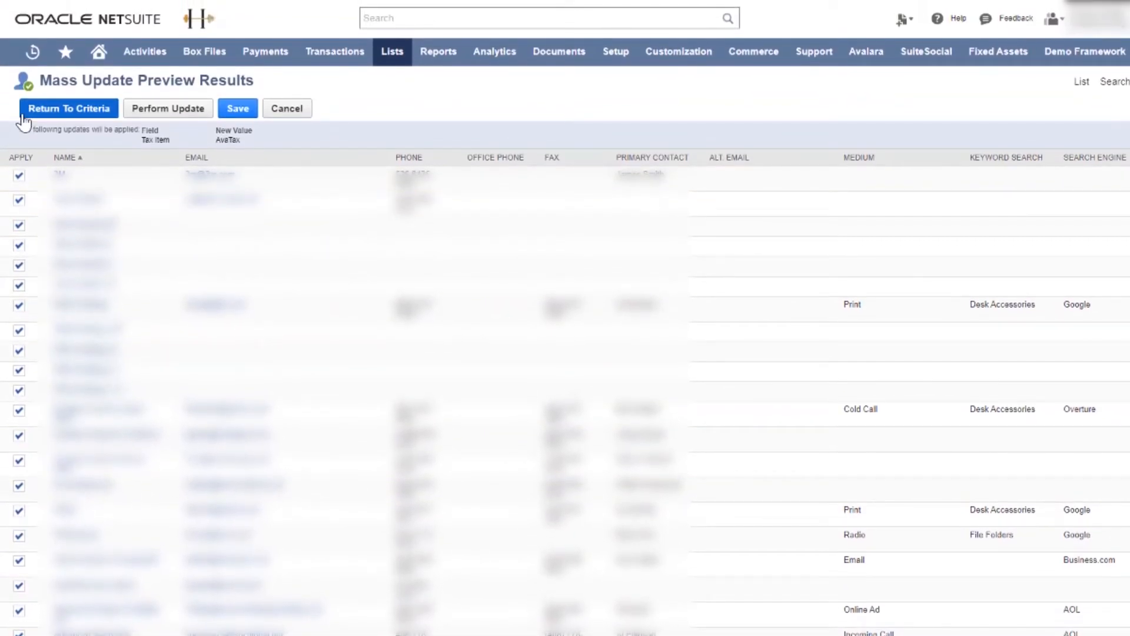
pyautogui.click(68, 108)
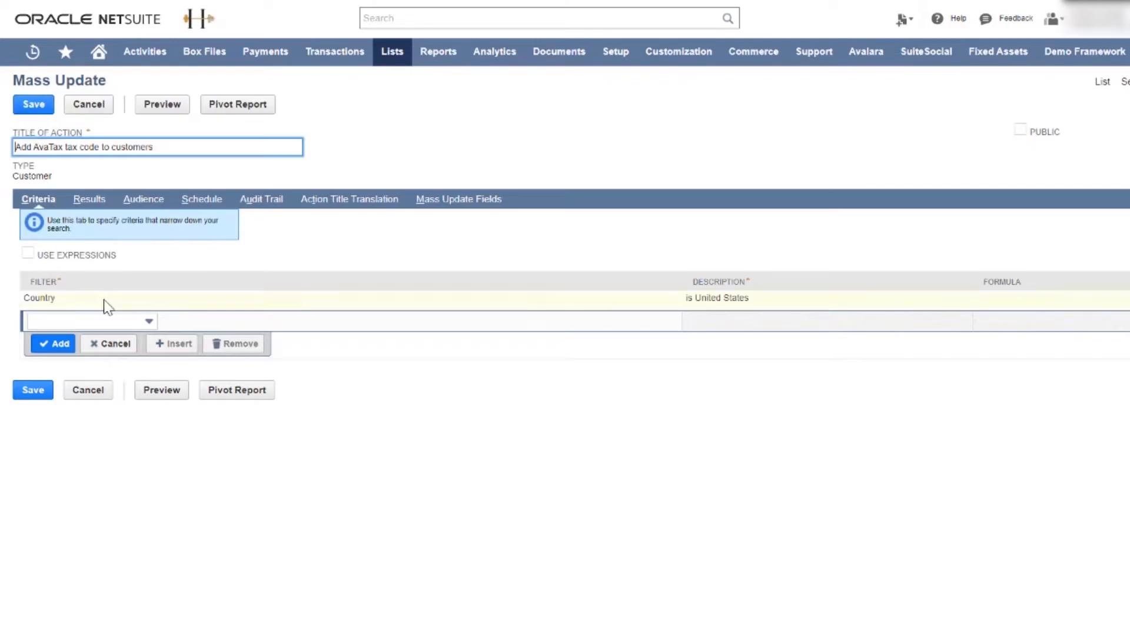
# - Add a State/Province filter of United States - Montana and preview the matching customers
pyautogui.click(91, 321)
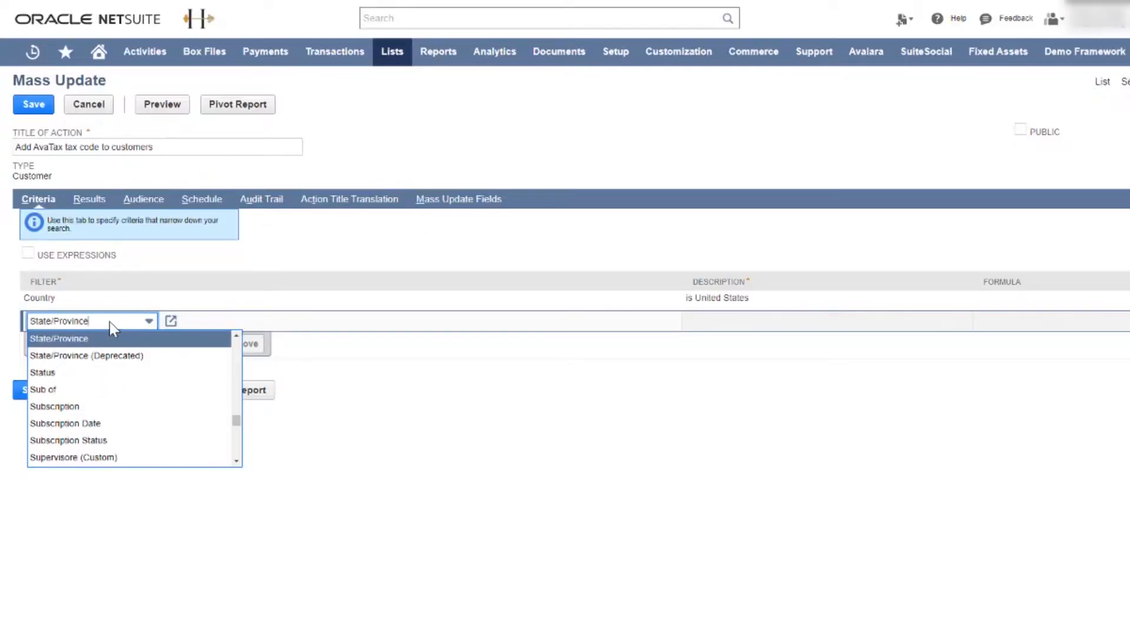
pyautogui.click(59, 338)
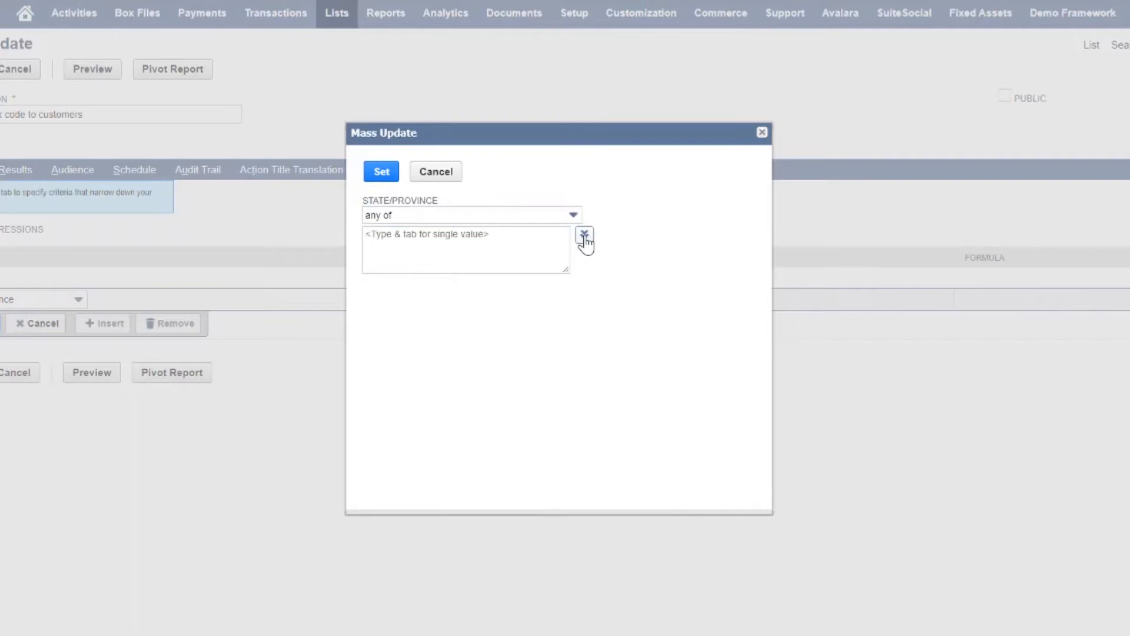
pyautogui.click(585, 236)
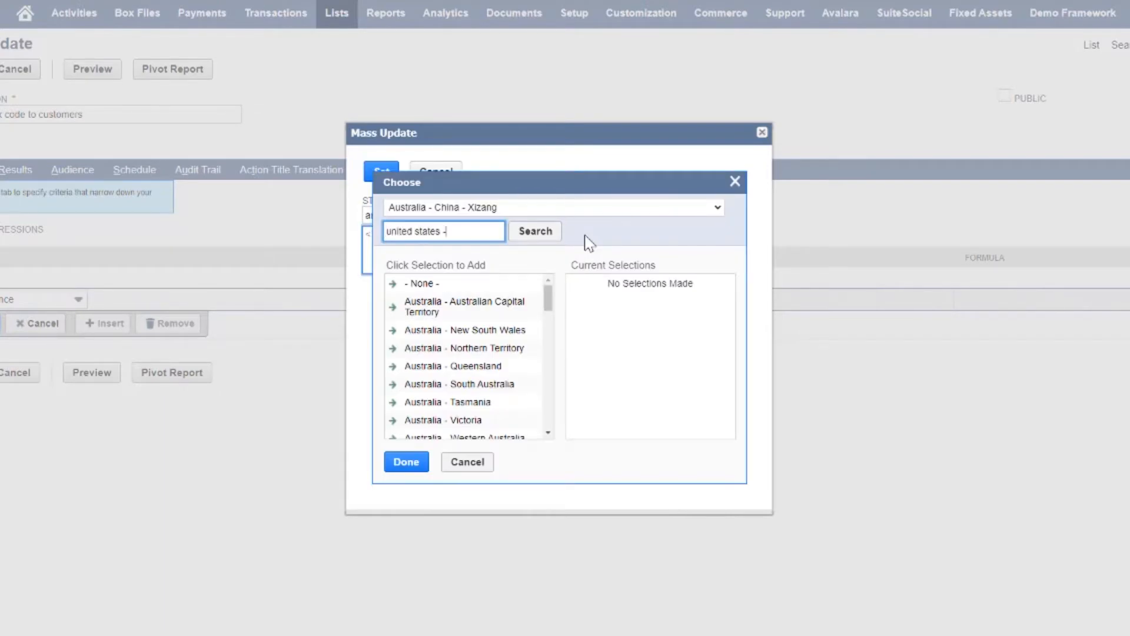
pyautogui.click(458, 386)
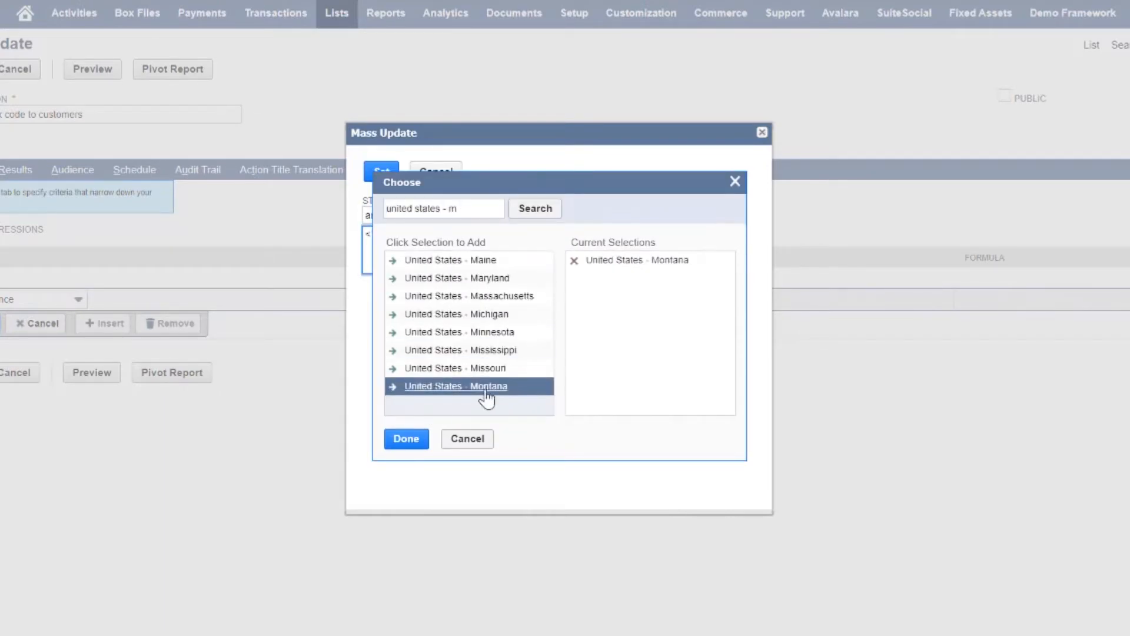
pyautogui.click(406, 438)
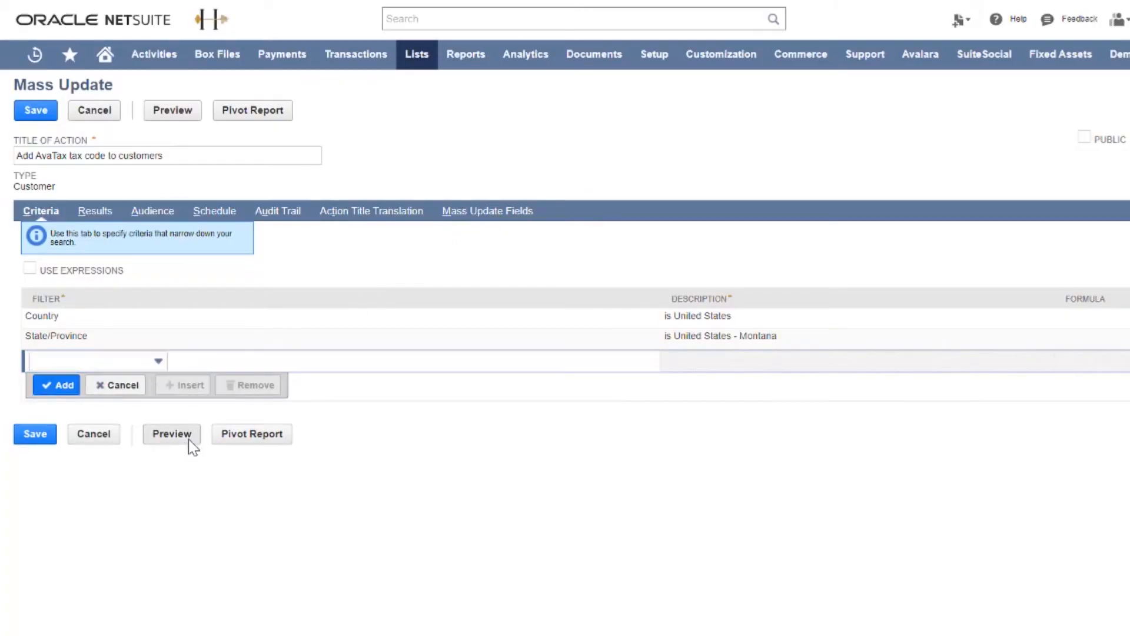
pyautogui.click(172, 434)
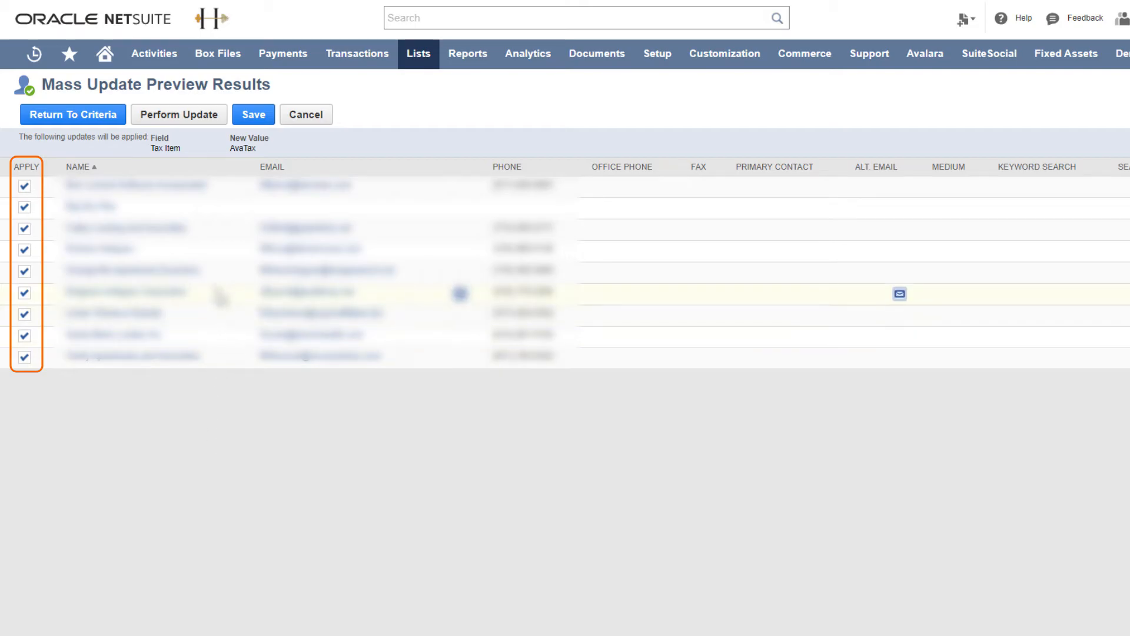
# - Perform the update on the Montana customers and acknowledge the 8-record success message
pyautogui.click(179, 115)
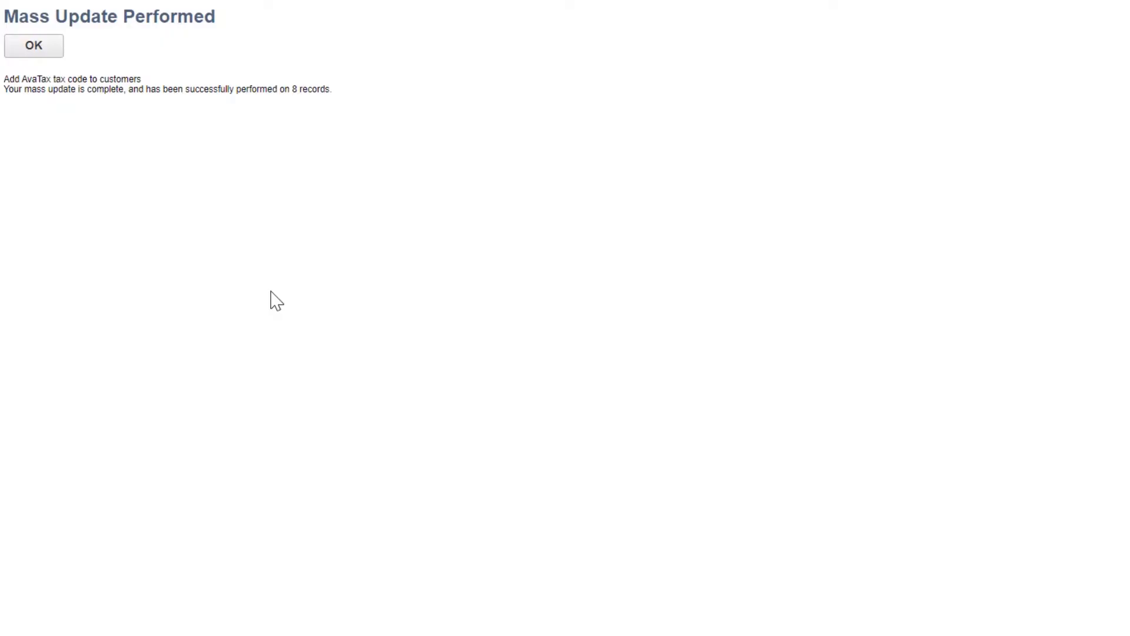
pyautogui.moveTo(147, 169)
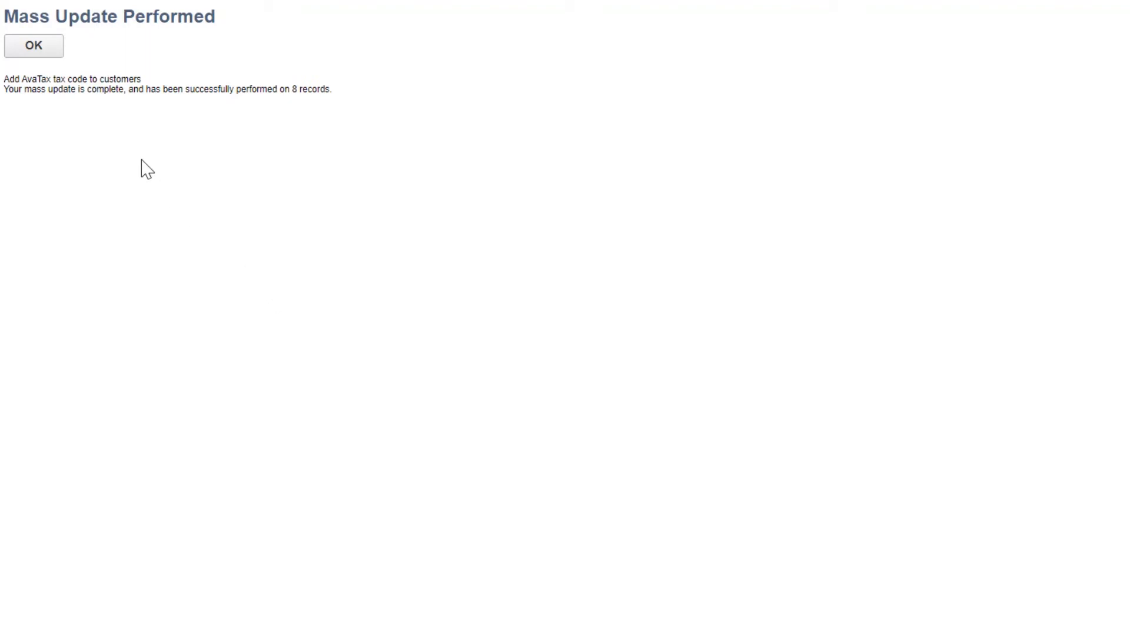
pyautogui.click(33, 46)
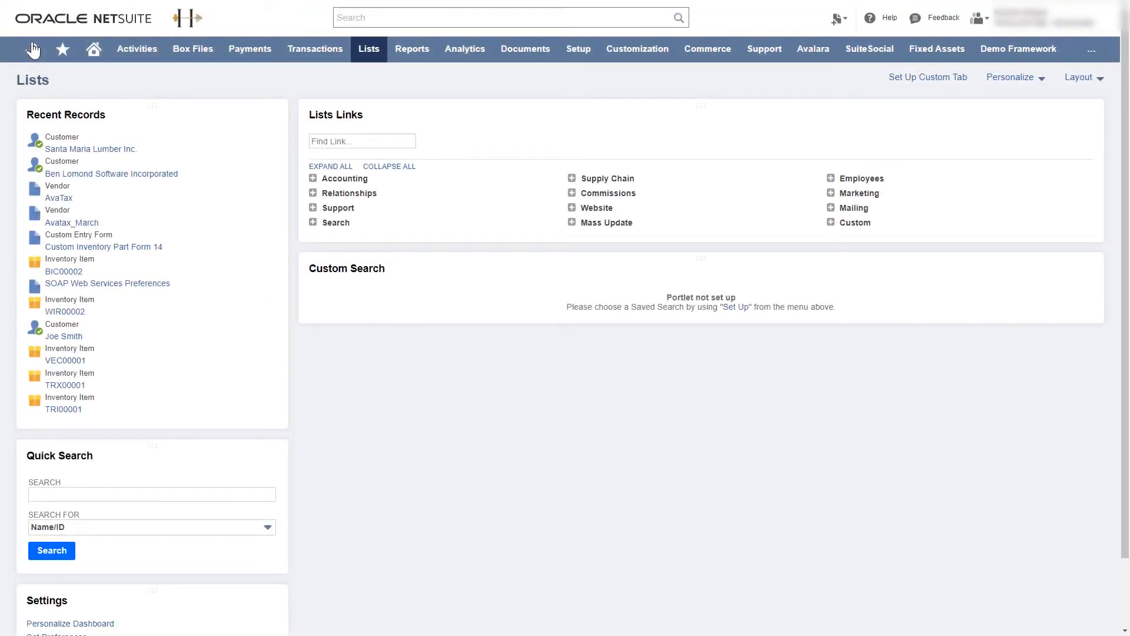
# - Open Santa Maria Lumber Inc. from Recent Records and view its Financial subtab showing Tax Item AvaTax
pyautogui.click(32, 48)
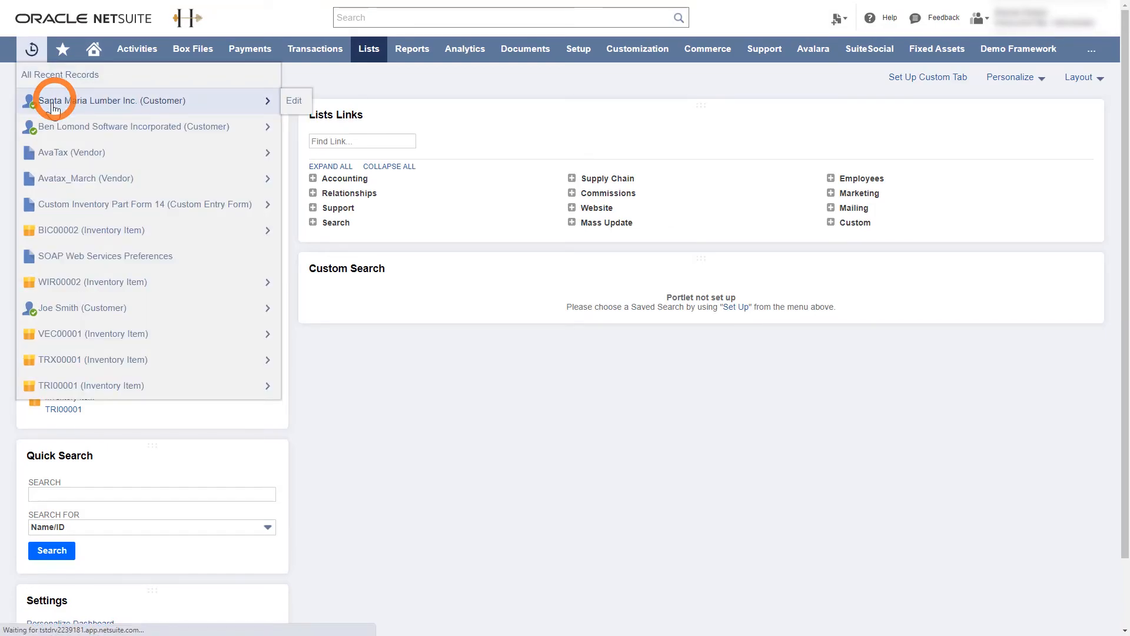
pyautogui.click(112, 101)
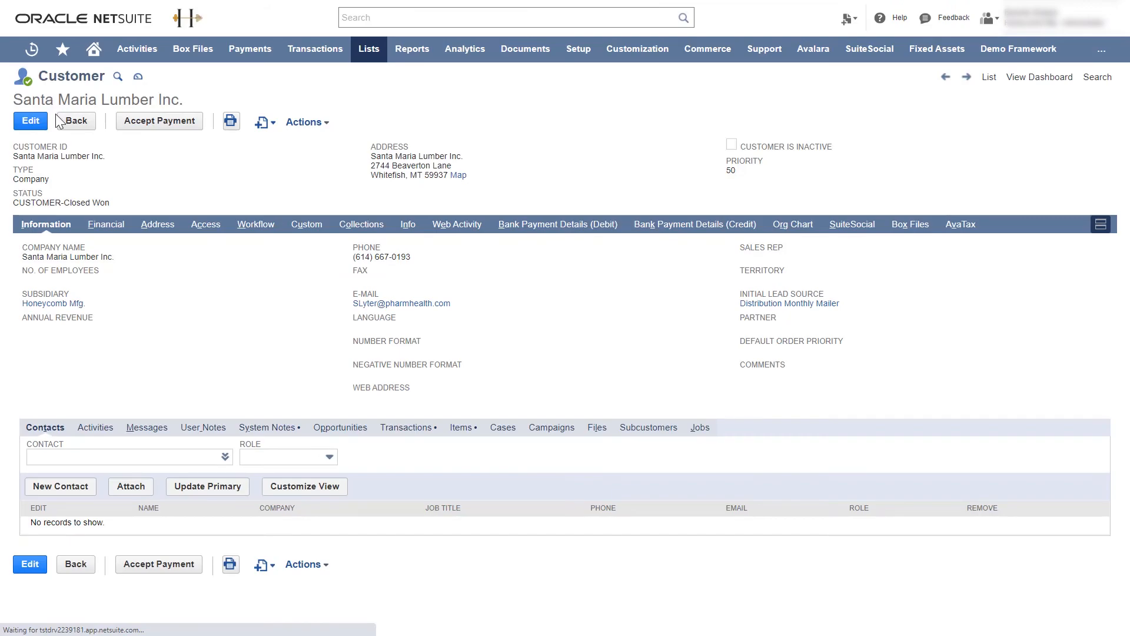
pyautogui.click(102, 223)
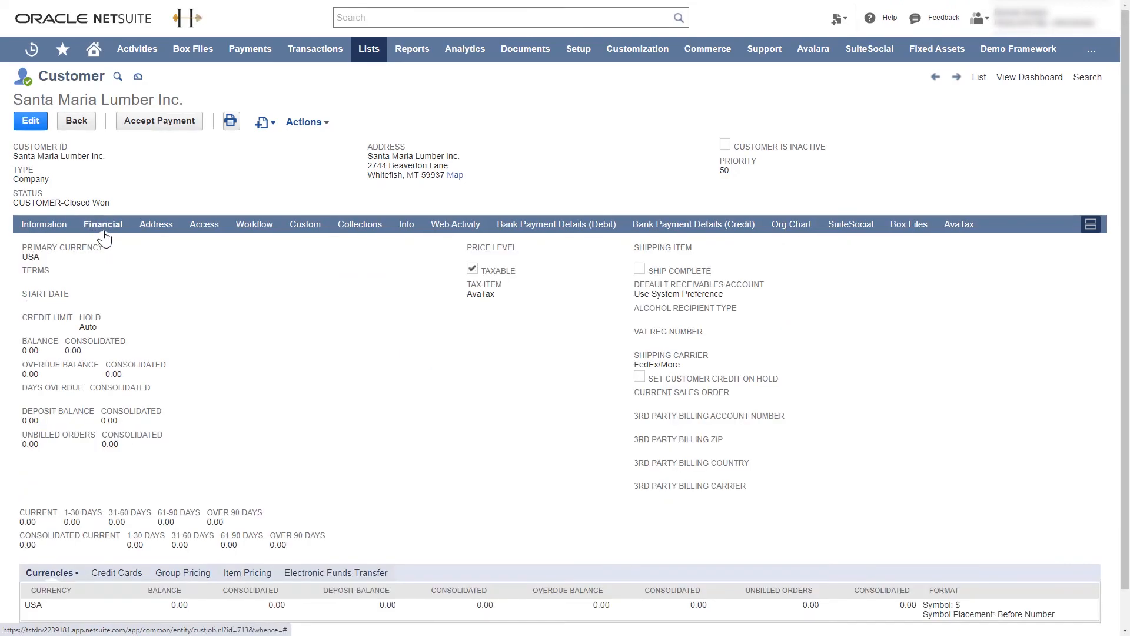